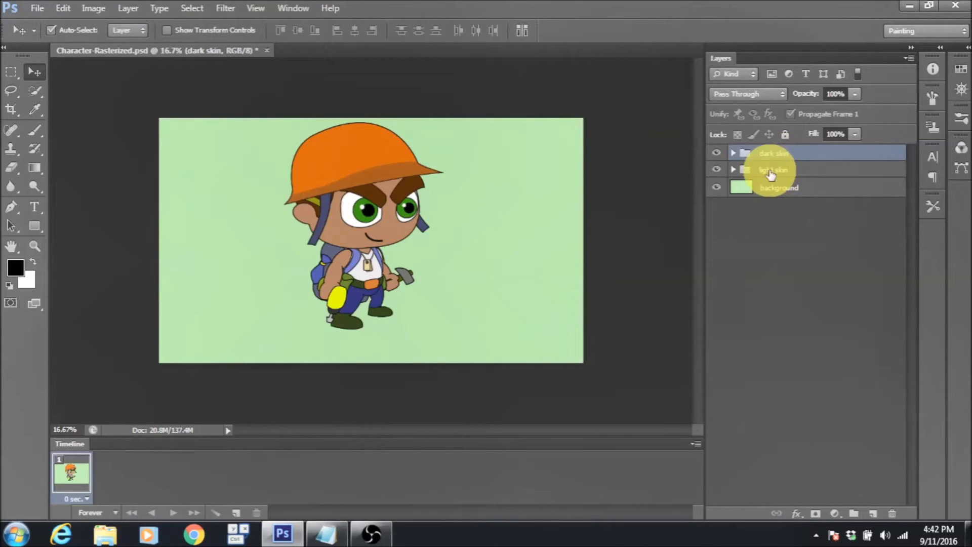
Step: Hide the dark skin group and expand the light skin group to review its layers
click(717, 153)
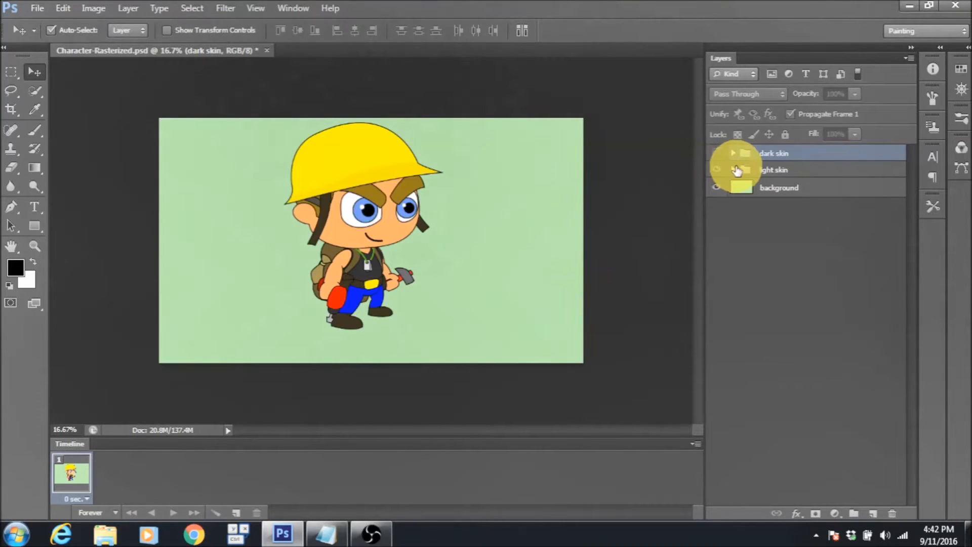
click(787, 170)
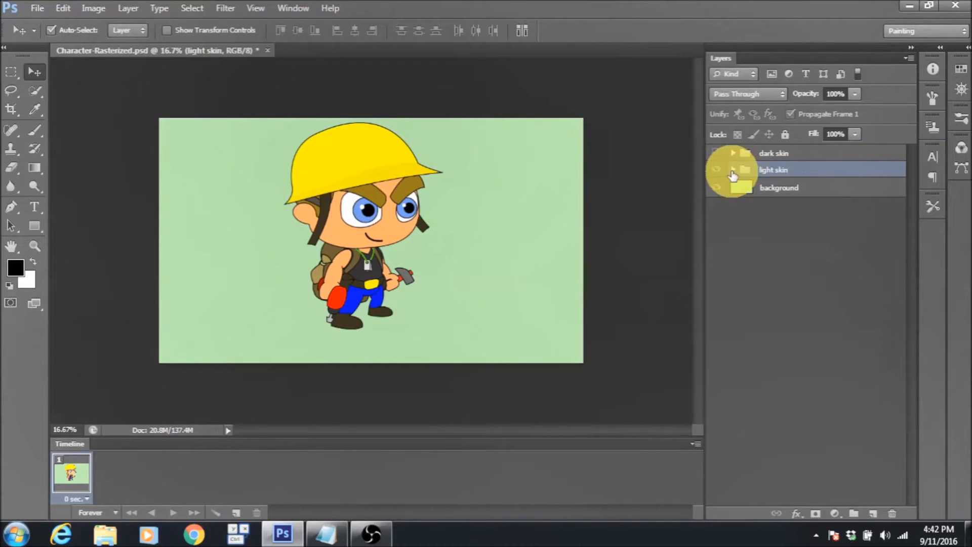
click(732, 170)
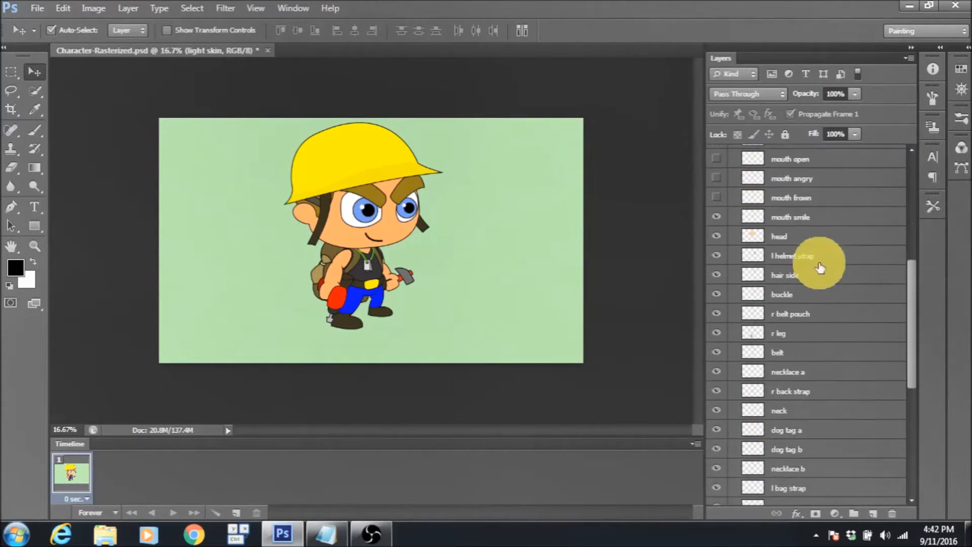
scroll(down, 3)
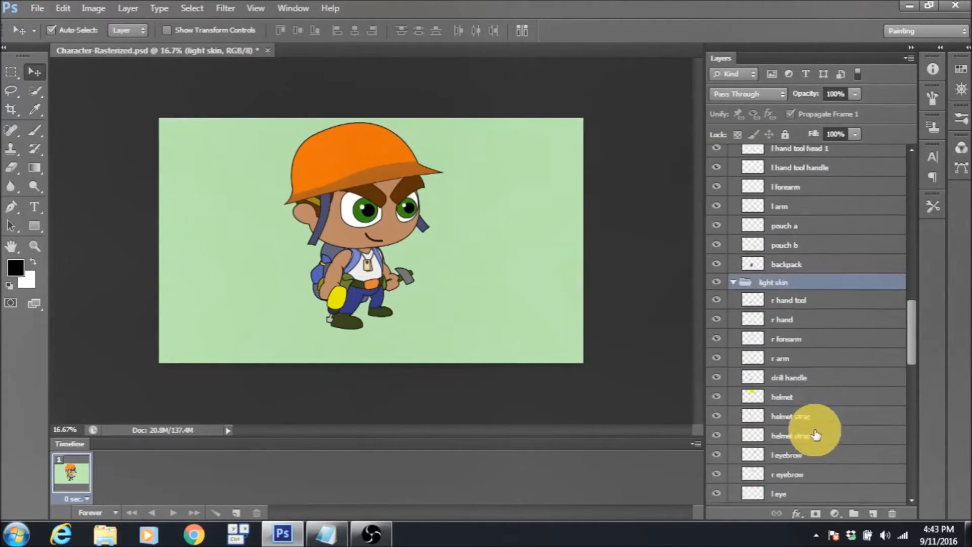
scroll(down, 3)
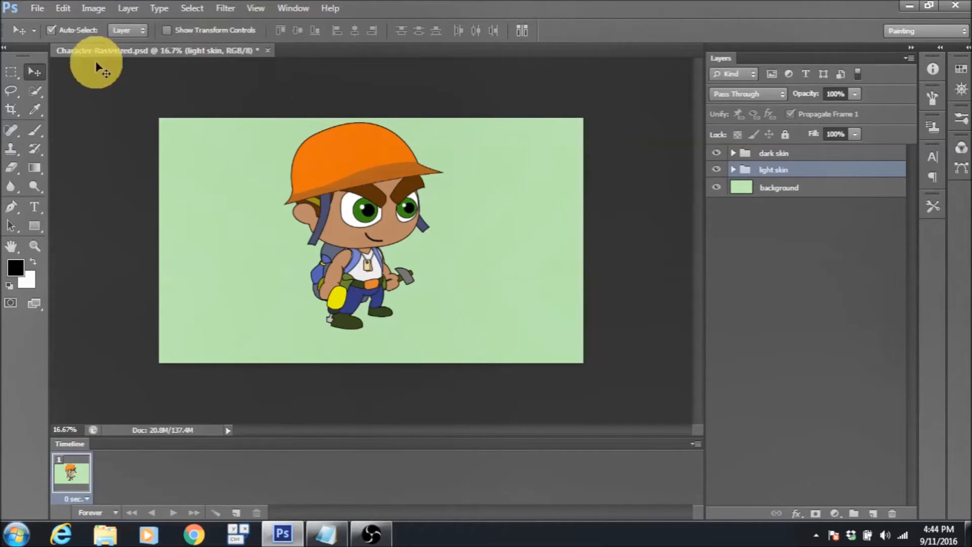
mouse_move(353, 403)
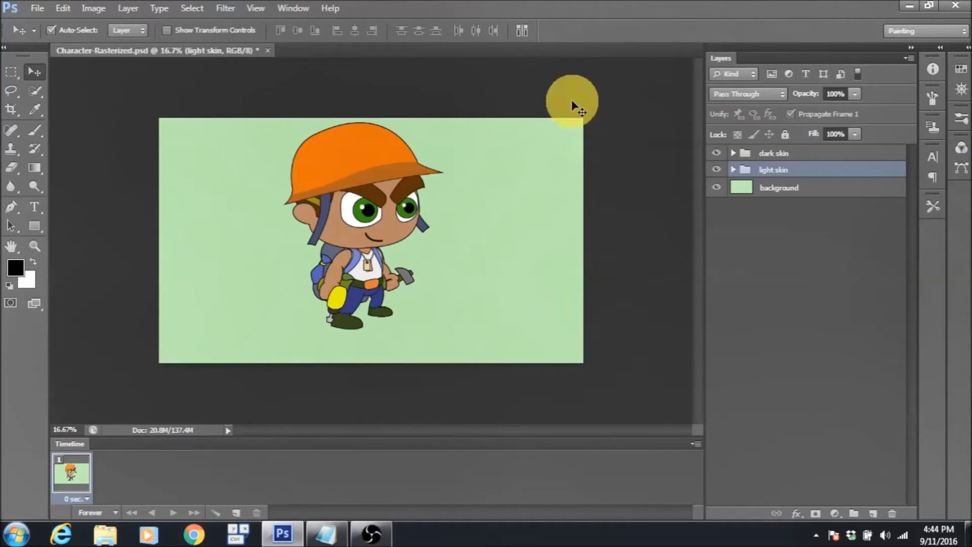
Step: Save the character as Construction Workers.psd in a new Construction Workers Spine Project folder on E:
click(36, 8)
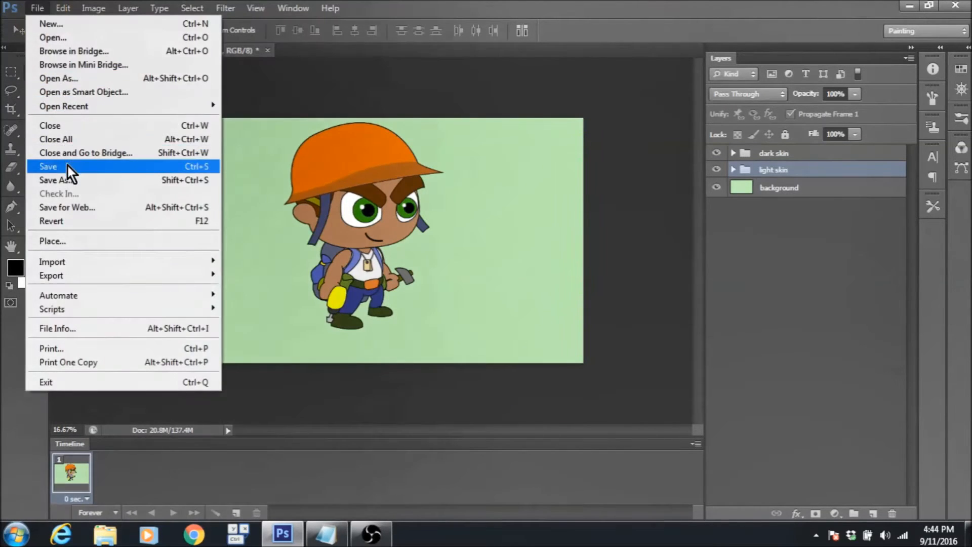
mouse_move(62, 100)
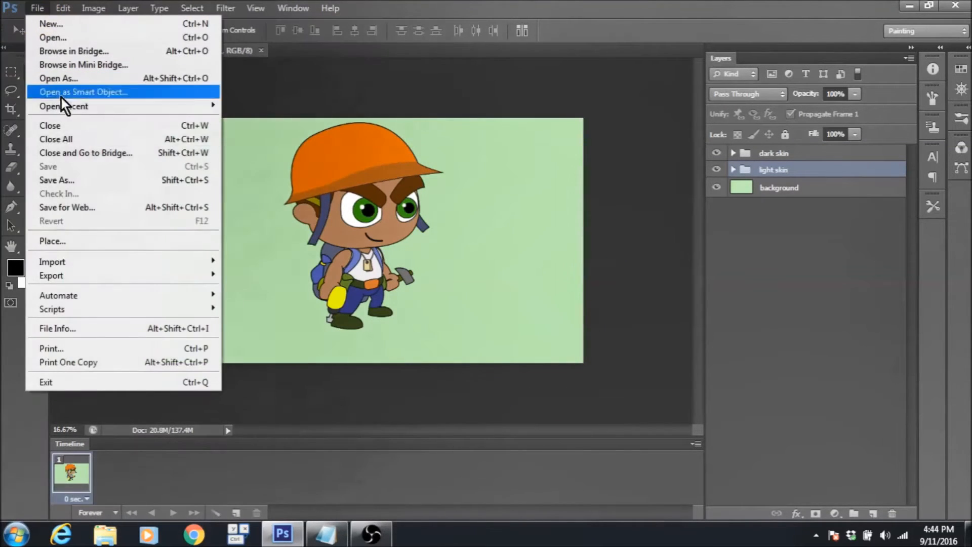
click(56, 180)
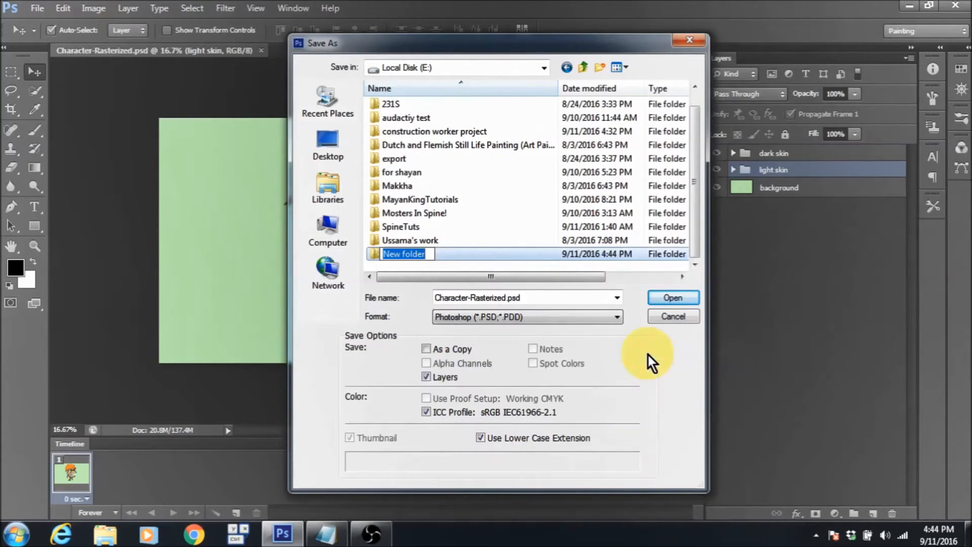
text(Construction)
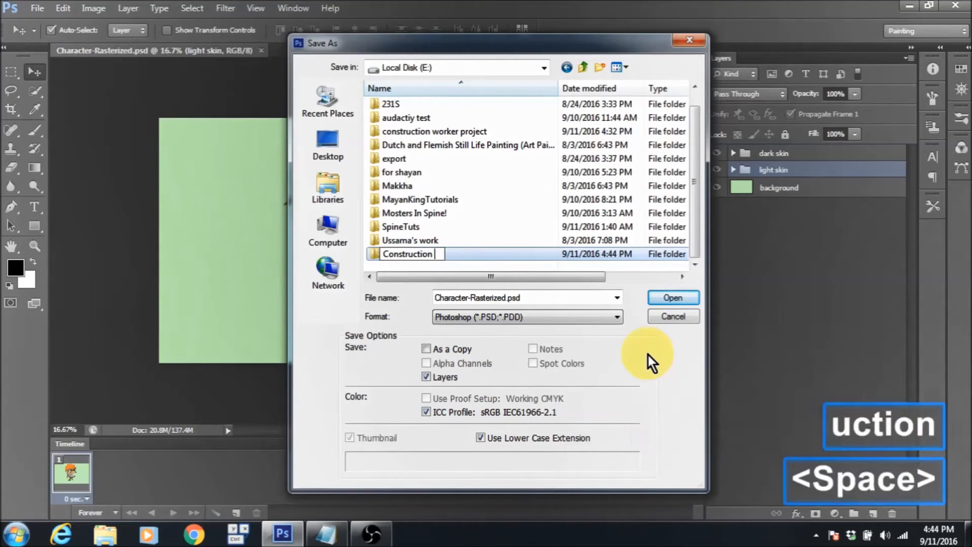
text(Workers Spi)
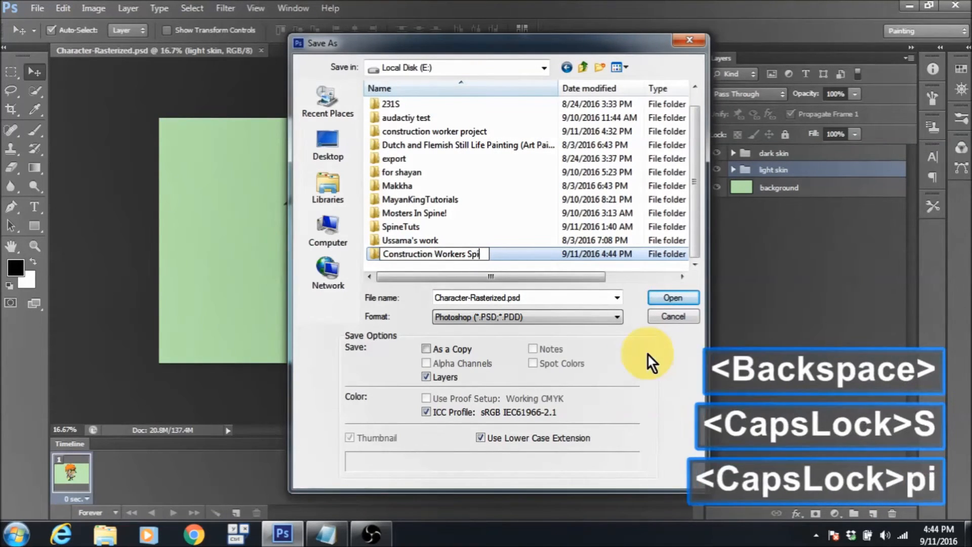
key(Enter)
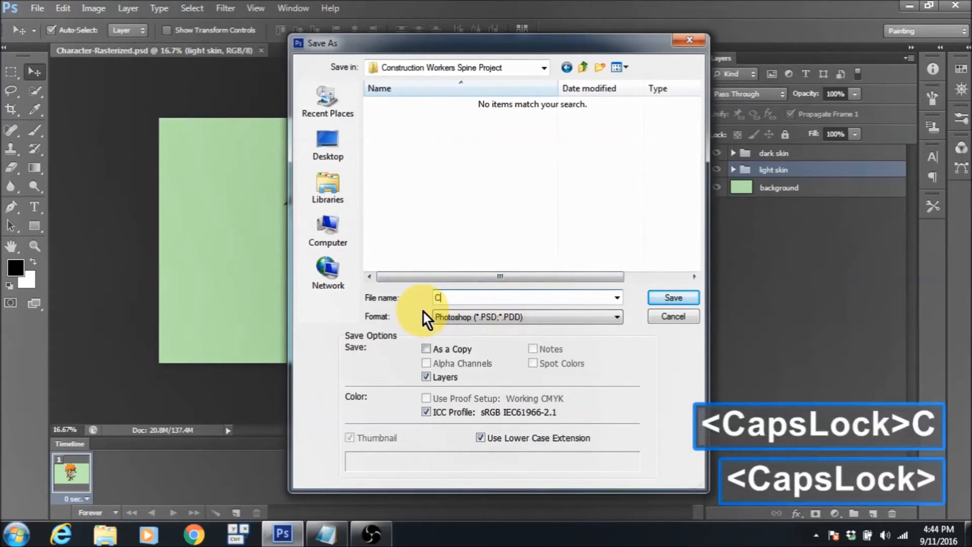
text(onstruction Workers)
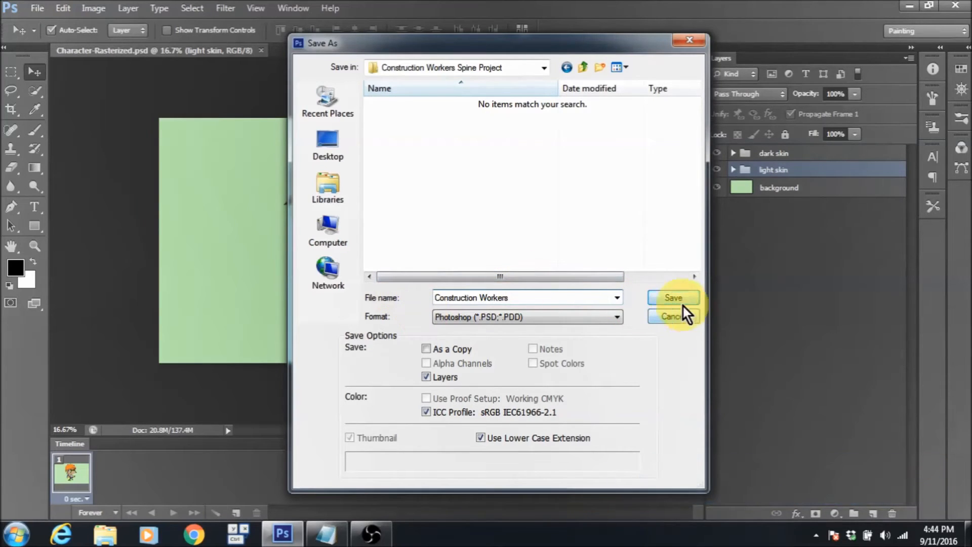
click(673, 297)
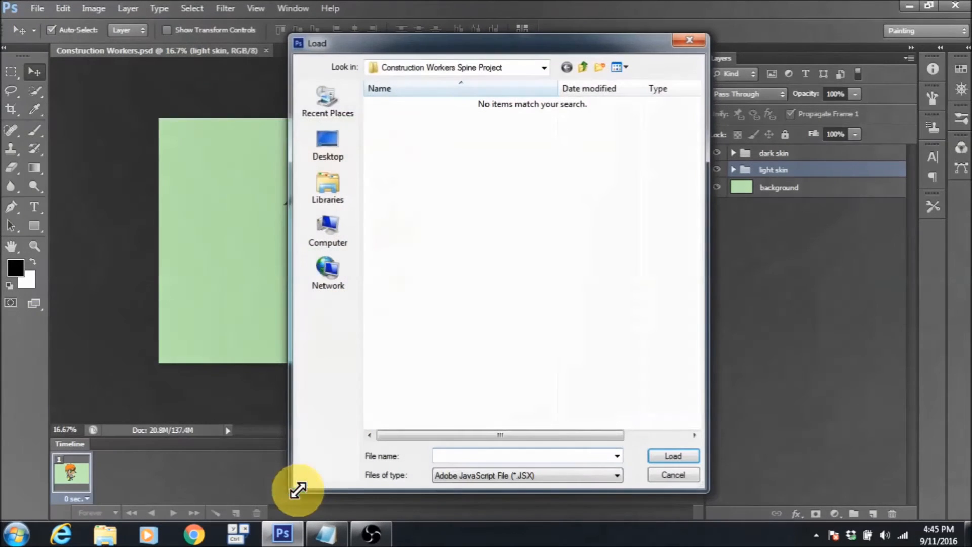
Step: Browse to C:\Program Files (x86)\Spine\scripts\photoshop and choose the LayersToPNG script
click(543, 67)
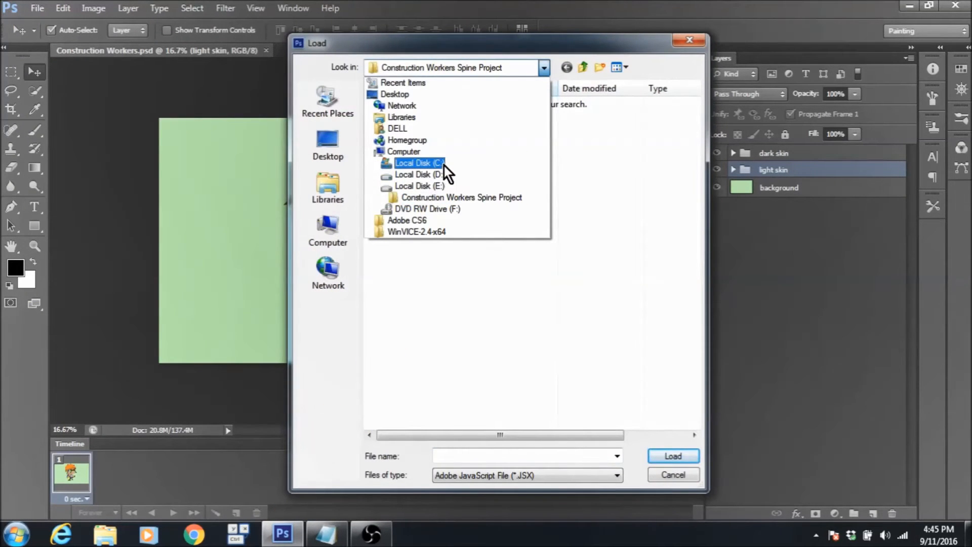
click(418, 163)
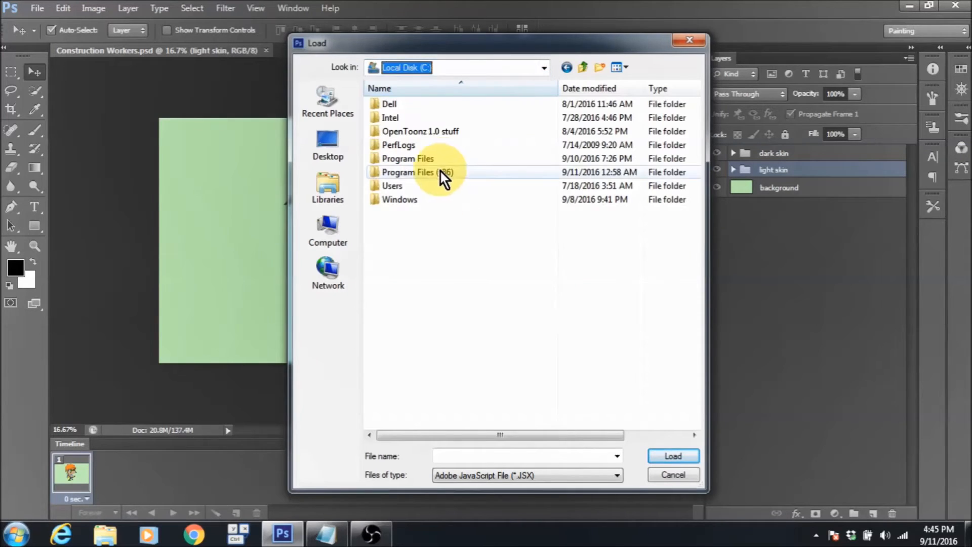
double_click(409, 172)
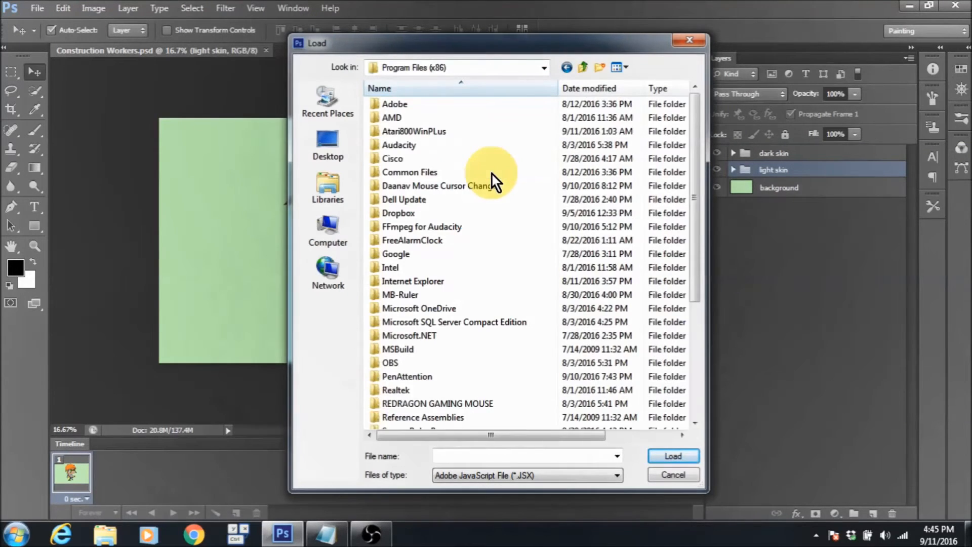
scroll(down, 3)
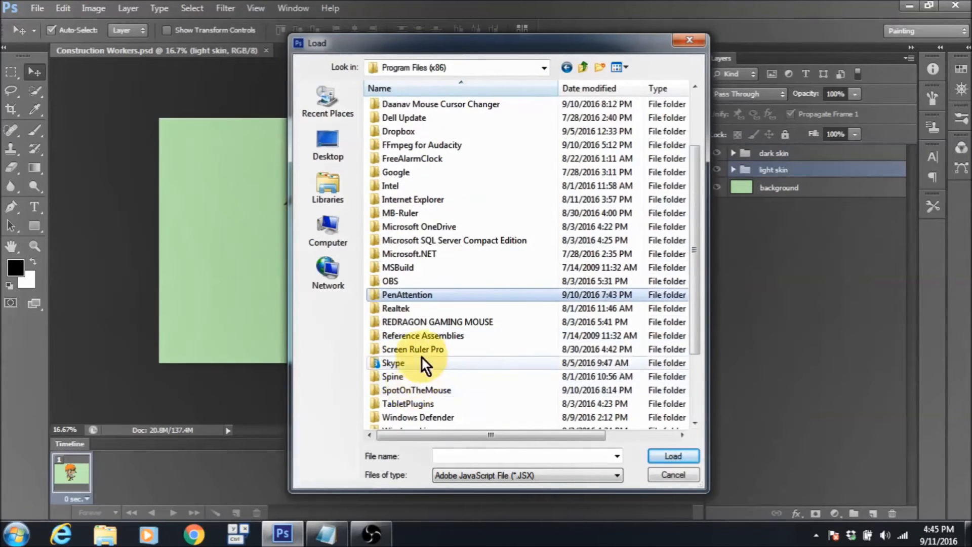
double_click(392, 376)
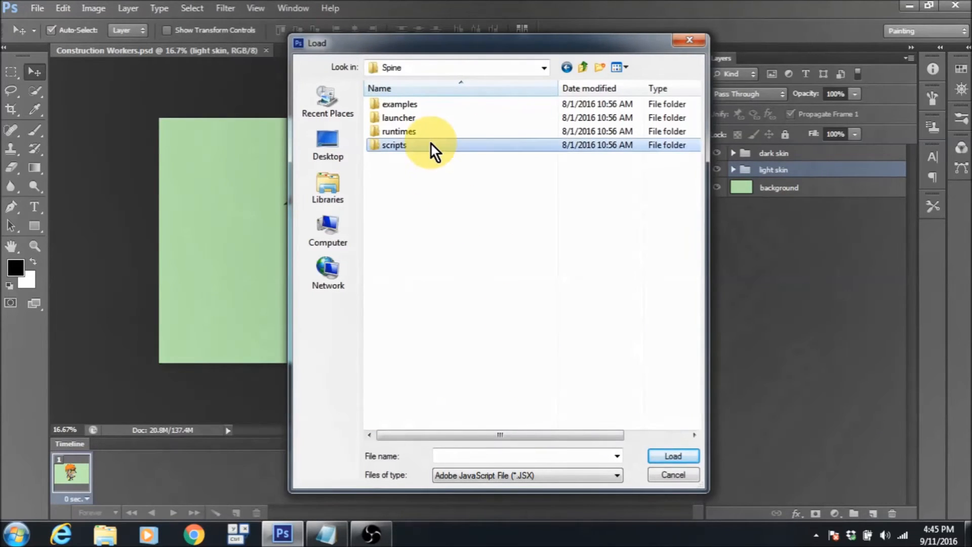
double_click(393, 145)
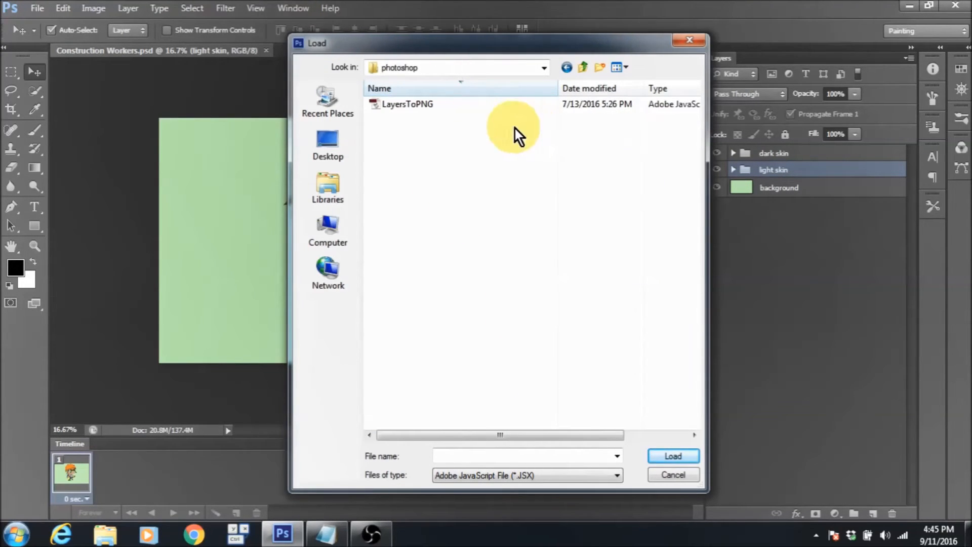
click(673, 455)
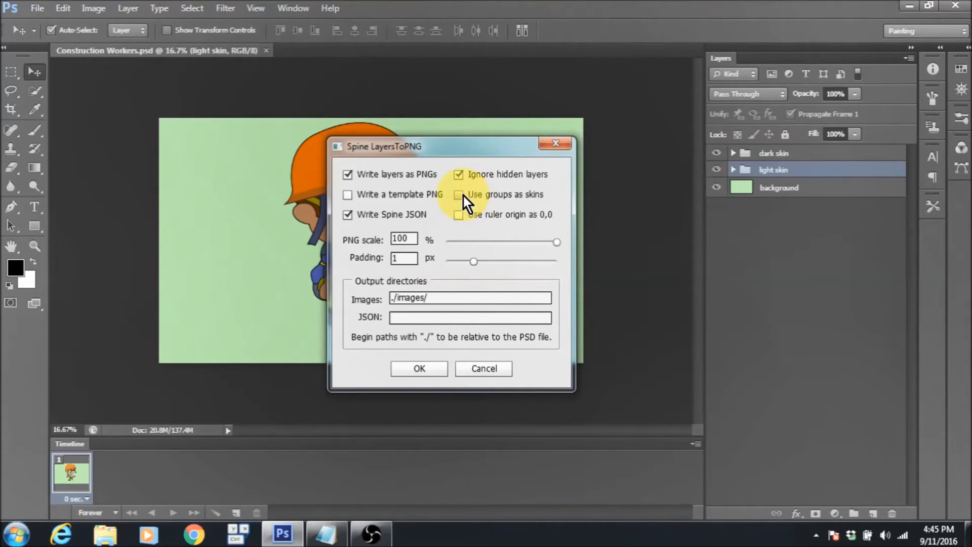
Step: Enable 'Use groups as skins' in LayersToPNG and run the PNG plus Spine JSON export
click(457, 194)
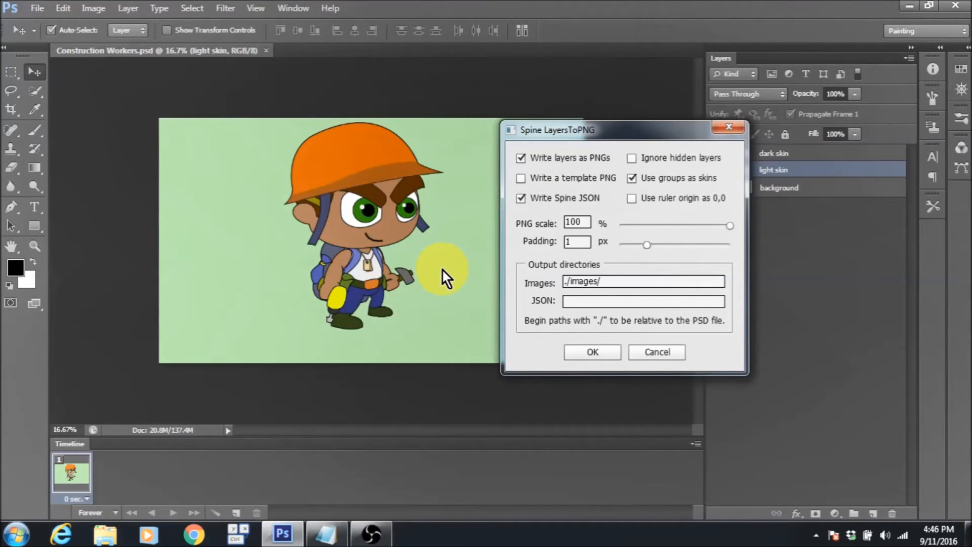
drag(557, 130, 520, 136)
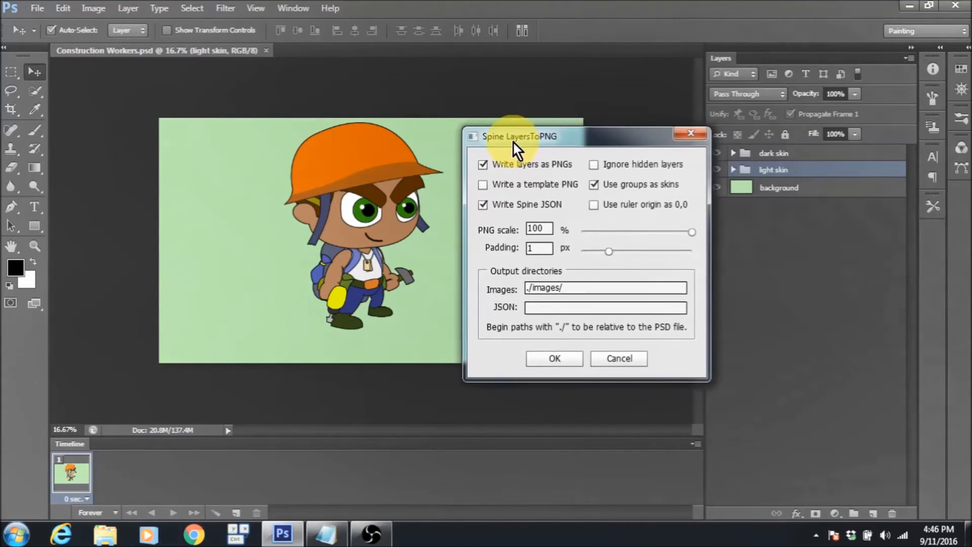
drag(518, 136, 505, 128)
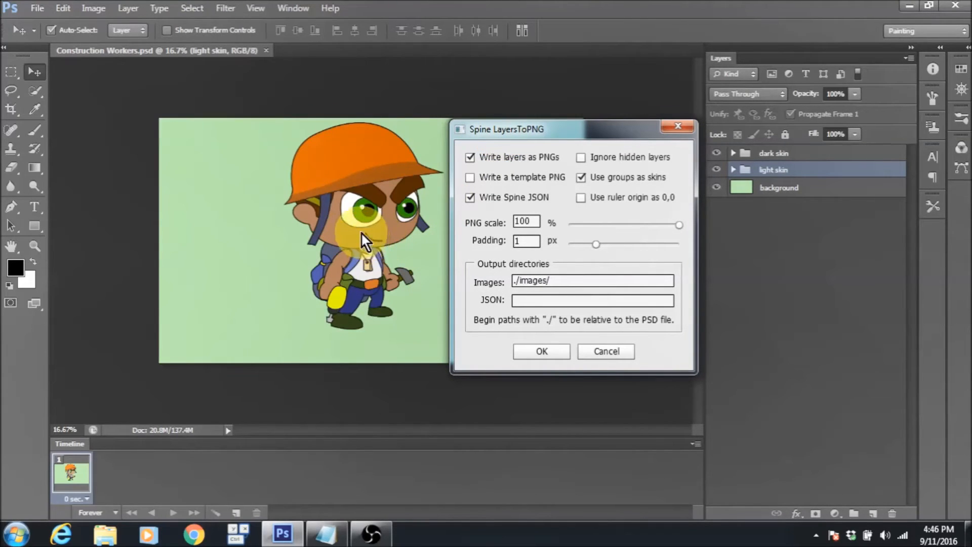
mouse_move(380, 251)
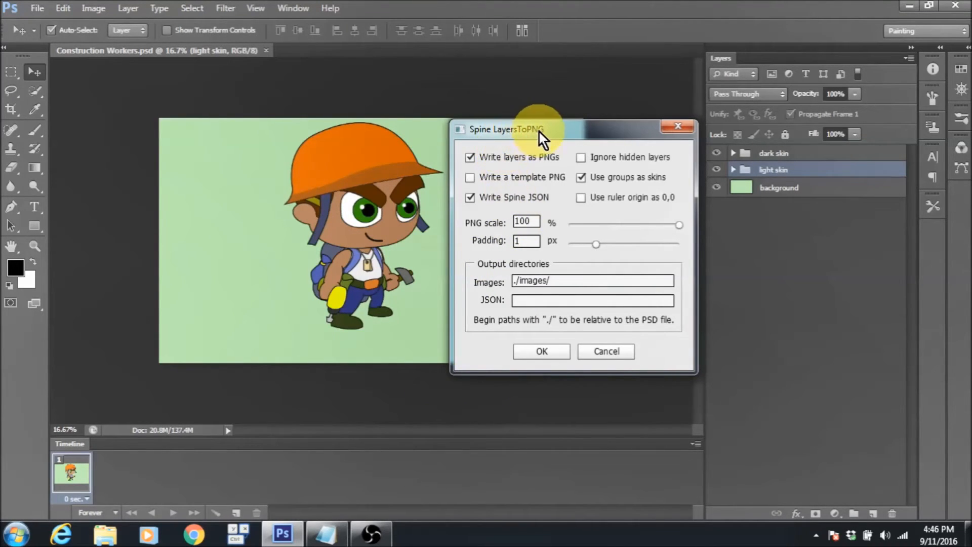
mouse_move(511, 160)
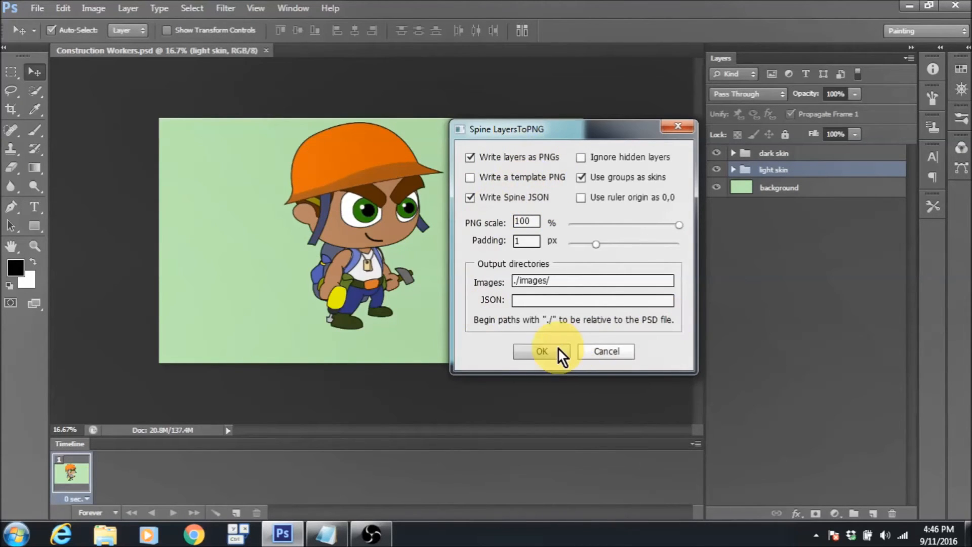
mouse_move(542, 360)
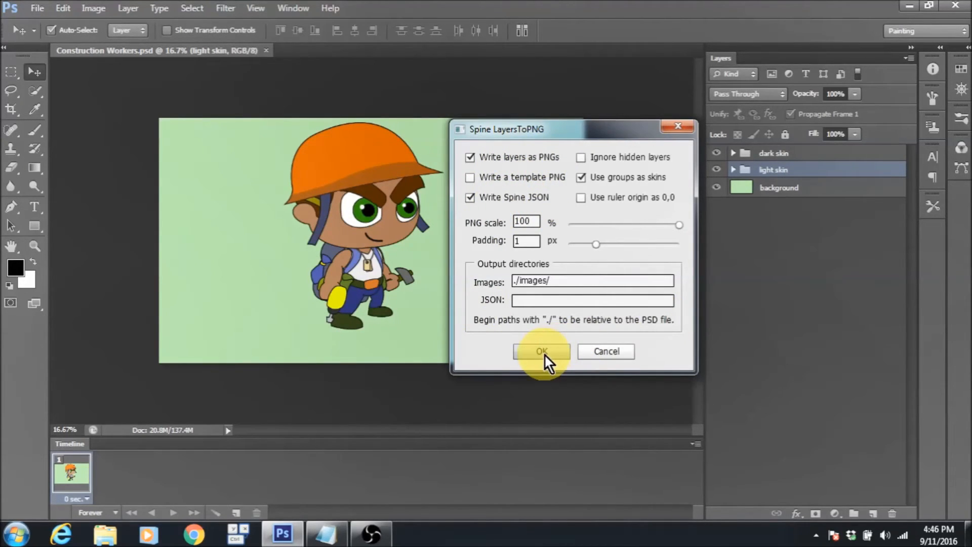
click(540, 352)
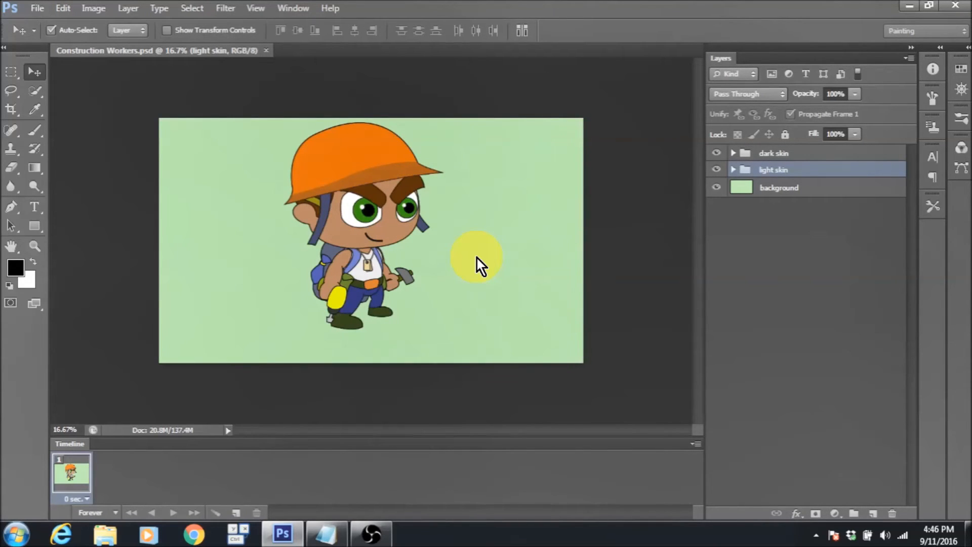
mouse_move(28, 109)
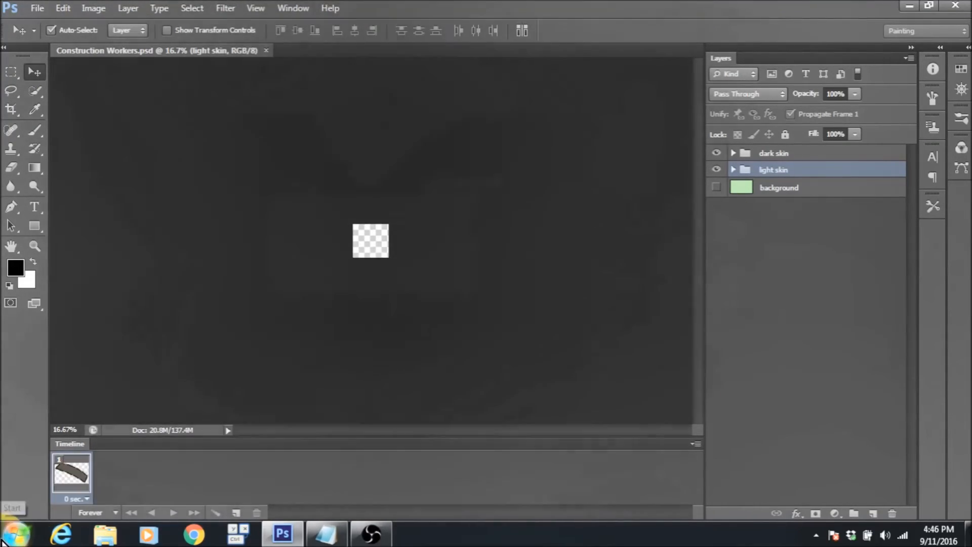
Step: Browse E:\Construction Workers Spine Project\images\dark skin to view the exported part PNGs
click(101, 533)
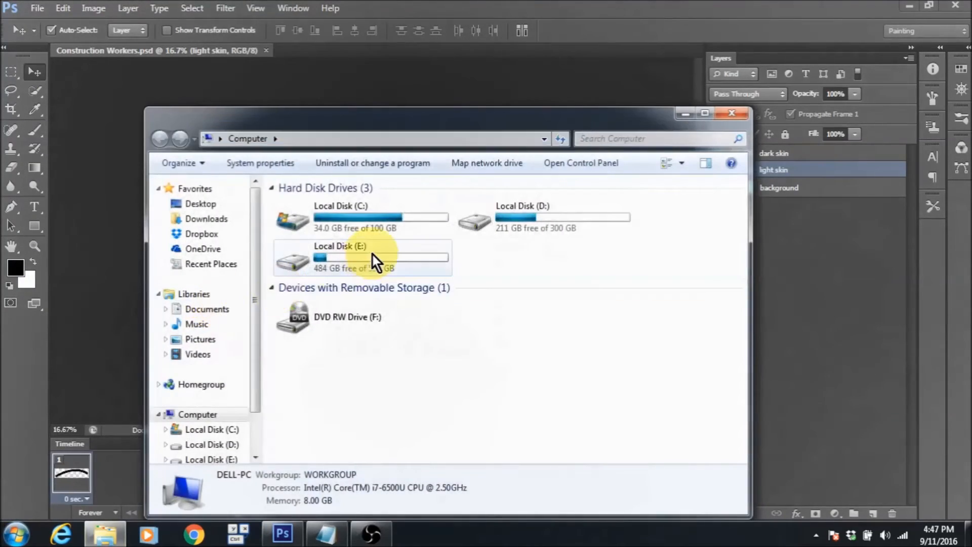
double_click(375, 257)
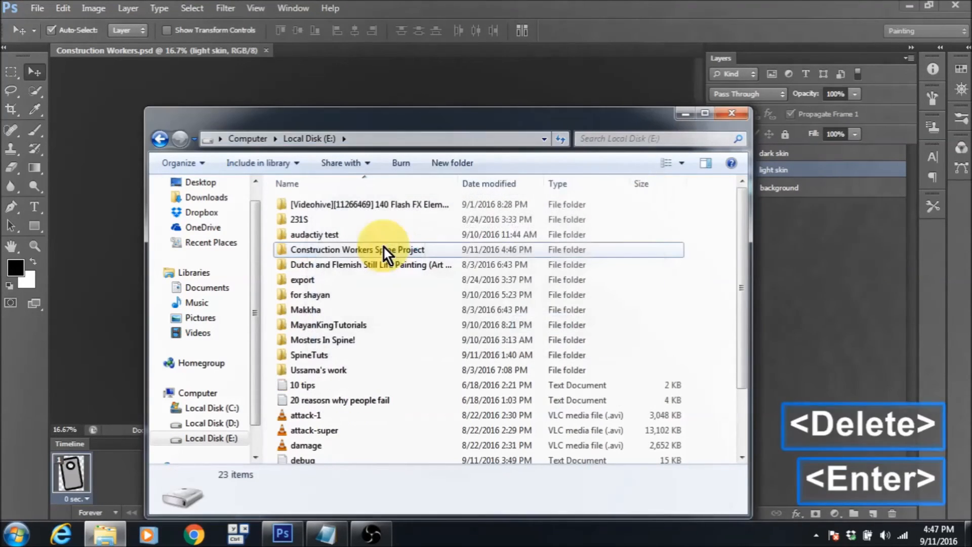
mouse_move(415, 257)
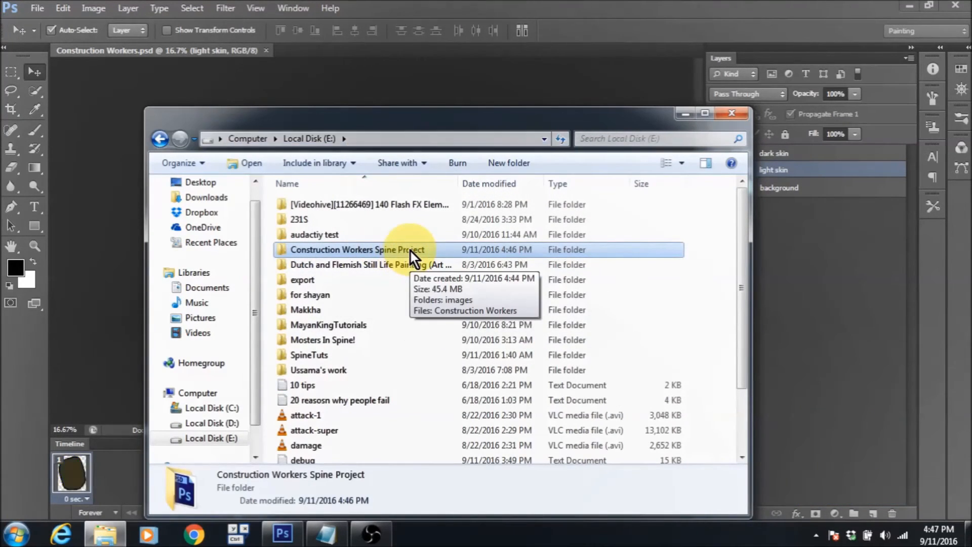
double_click(358, 249)
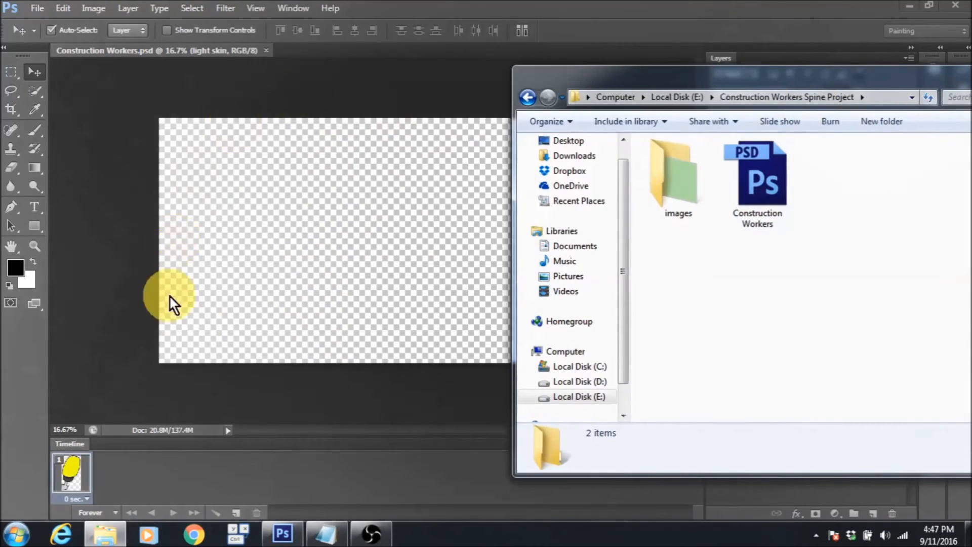
double_click(676, 174)
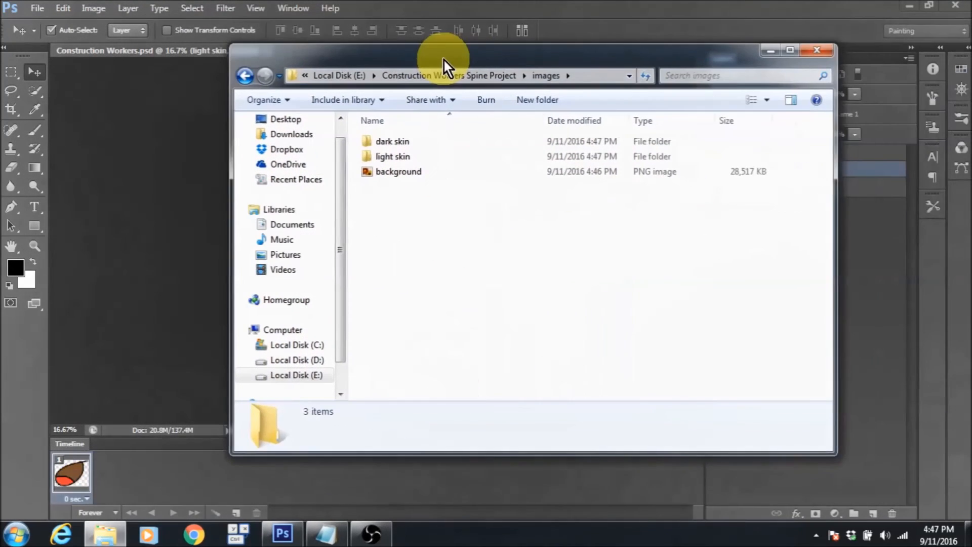
mouse_move(413, 162)
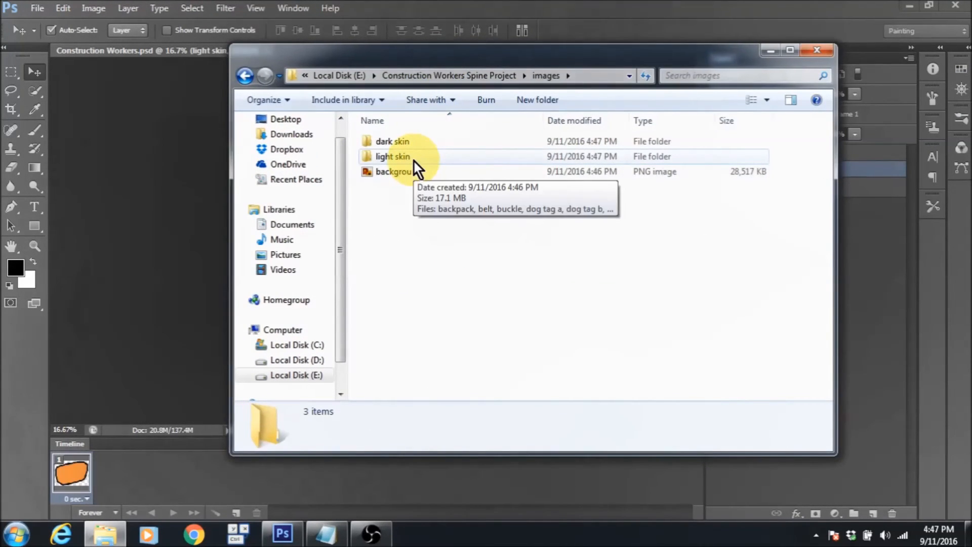
mouse_move(411, 177)
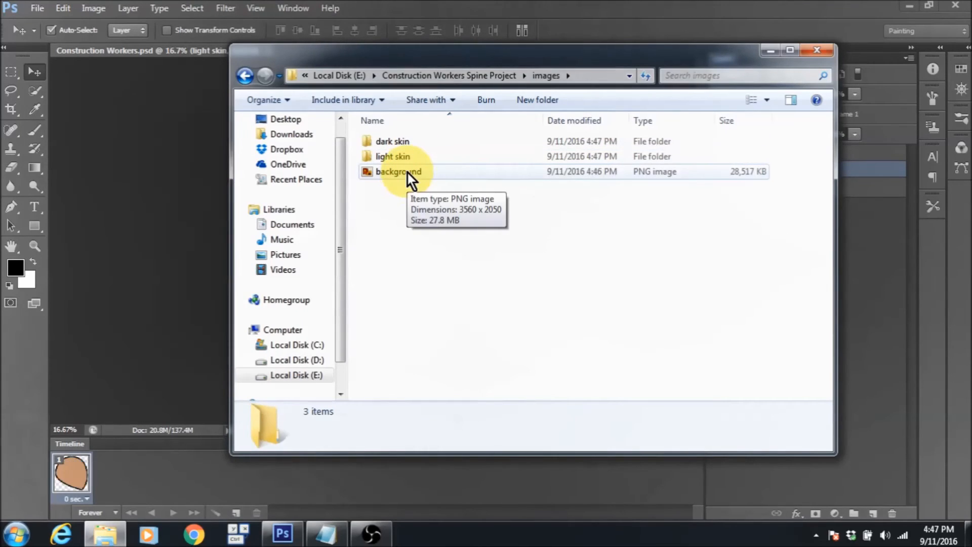
double_click(388, 141)
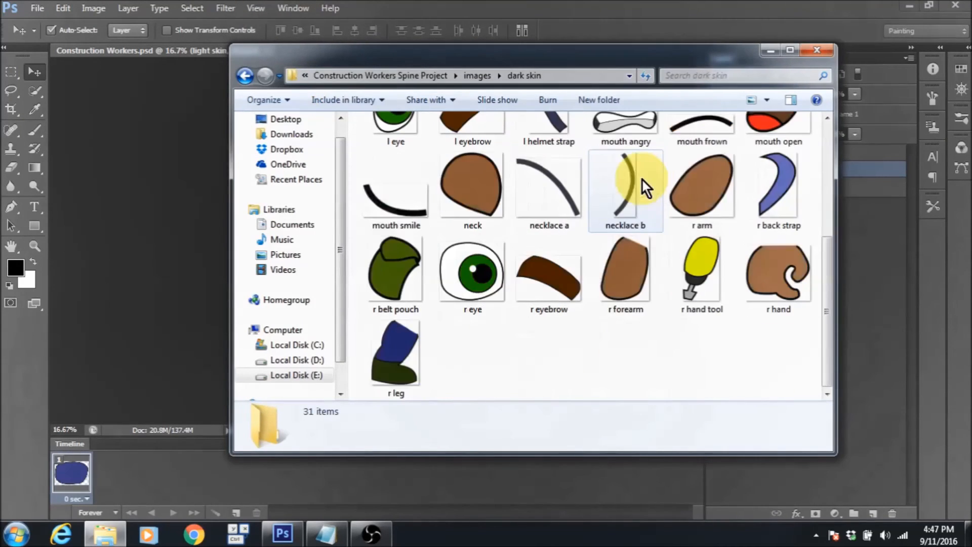
click(478, 75)
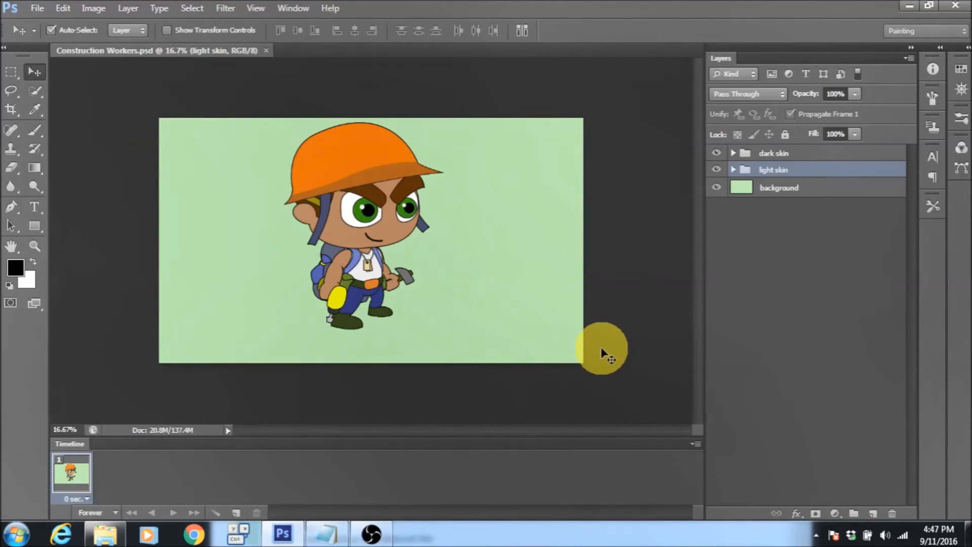
Step: Restore Explorer on the project folder and select the Construction Workers JSON file
click(99, 531)
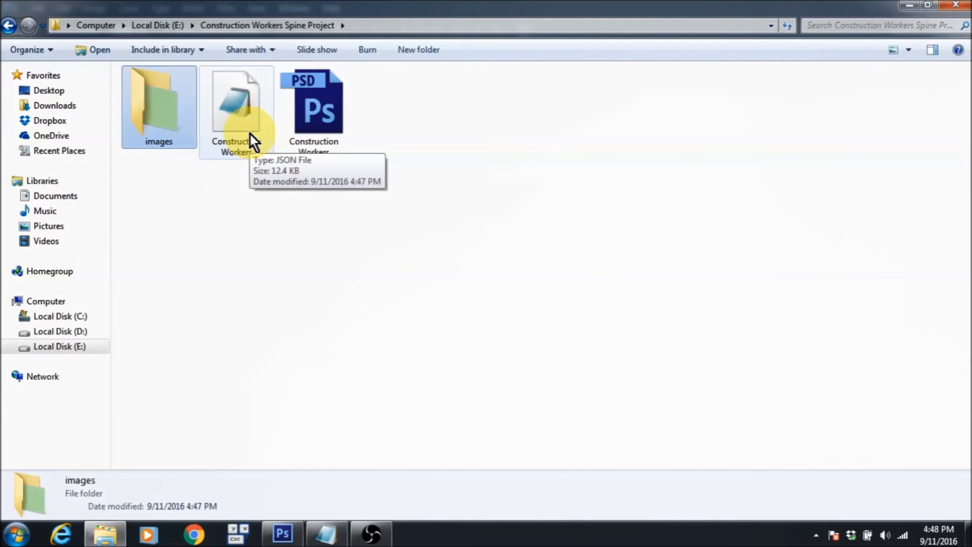
click(239, 106)
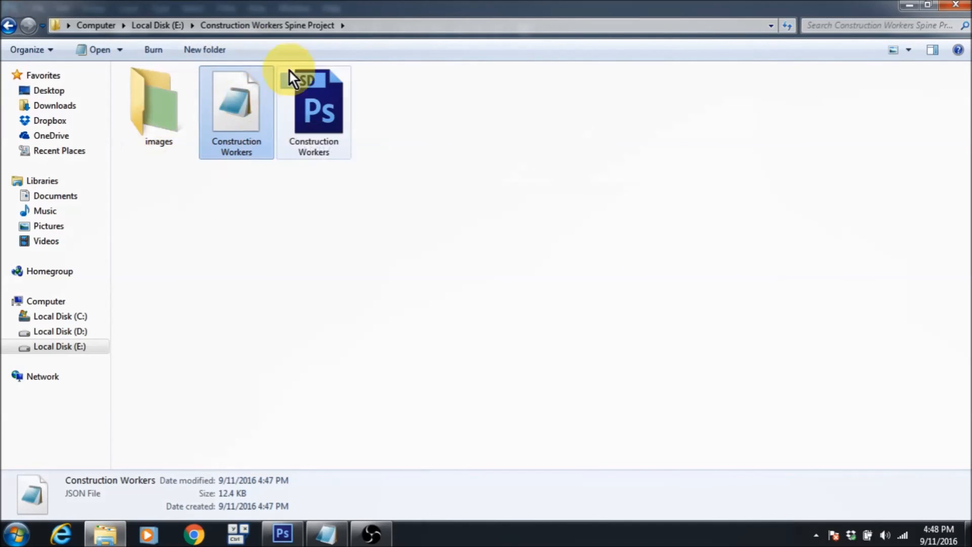
mouse_move(280, 182)
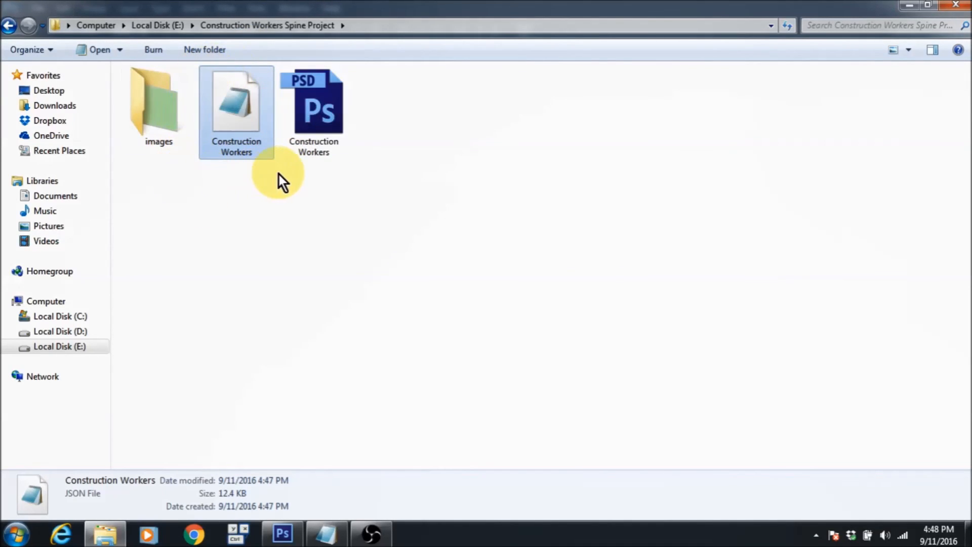